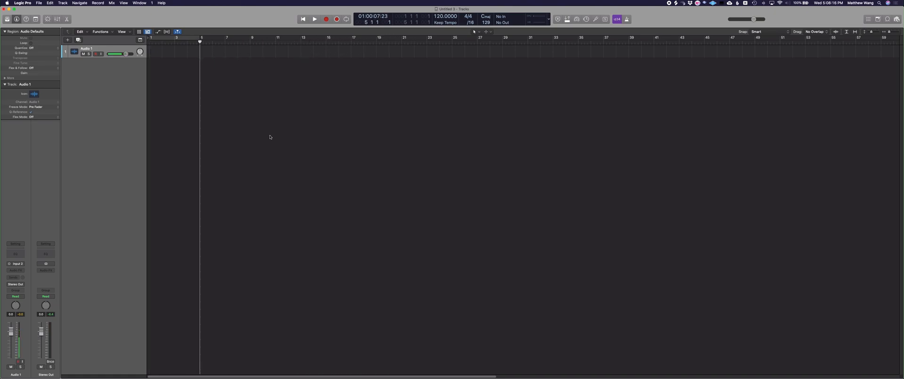
mouse_move(221, 74)
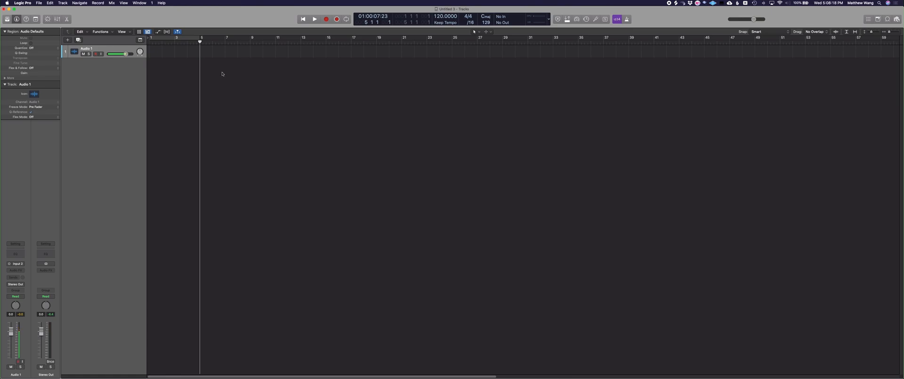
mouse_move(226, 62)
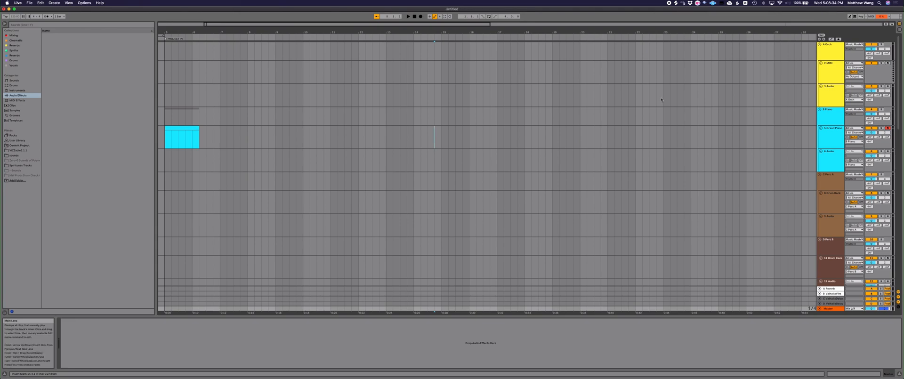
mouse_move(602, 118)
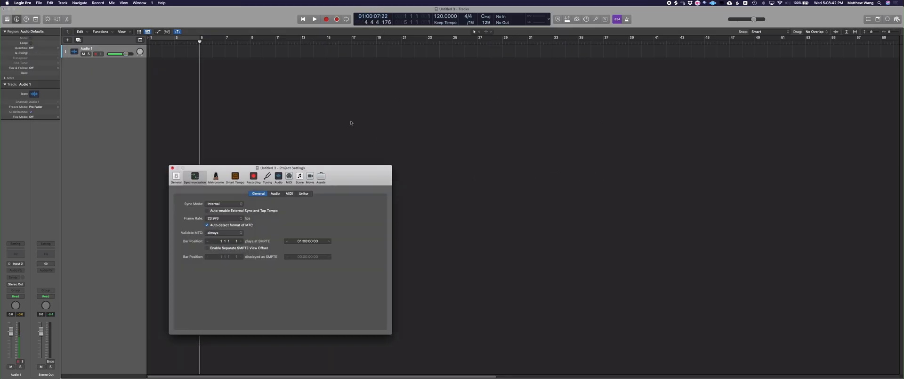
- View the Audio sync status in Logic's Synchronization settings, then head to the app switcher
click(275, 193)
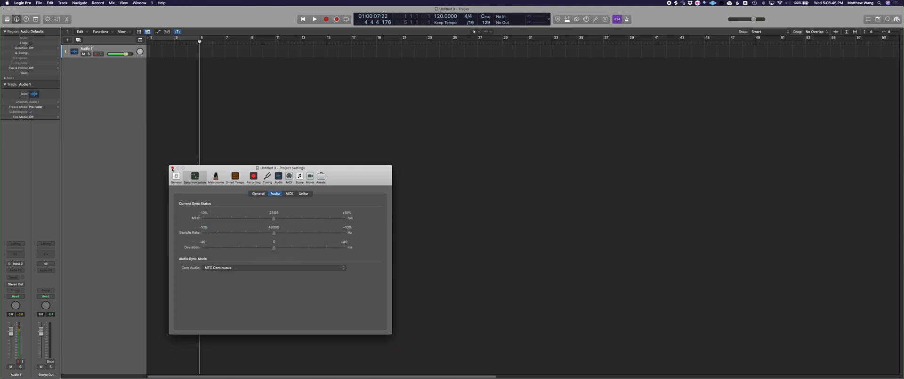
click(173, 167)
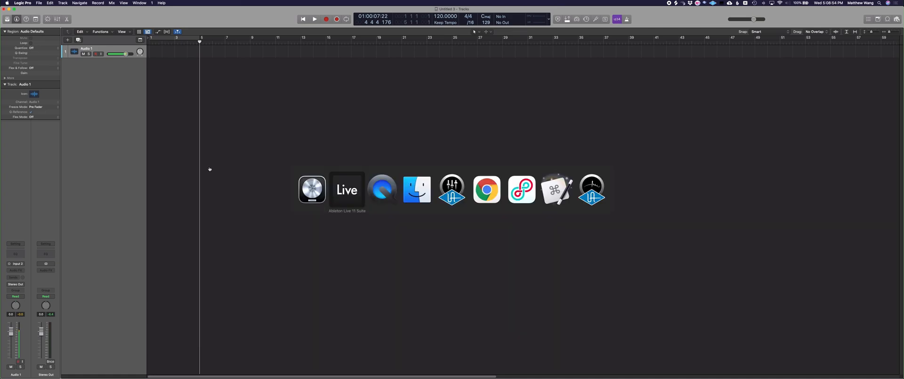
- Browse Users > home > Library > Preferences > Ableton > Live 11 and select Options.txt to preview -EnableReWire
click(347, 189)
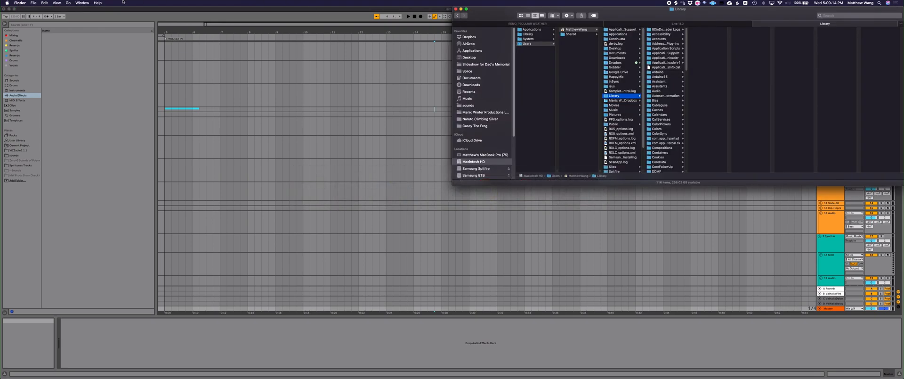
click(68, 3)
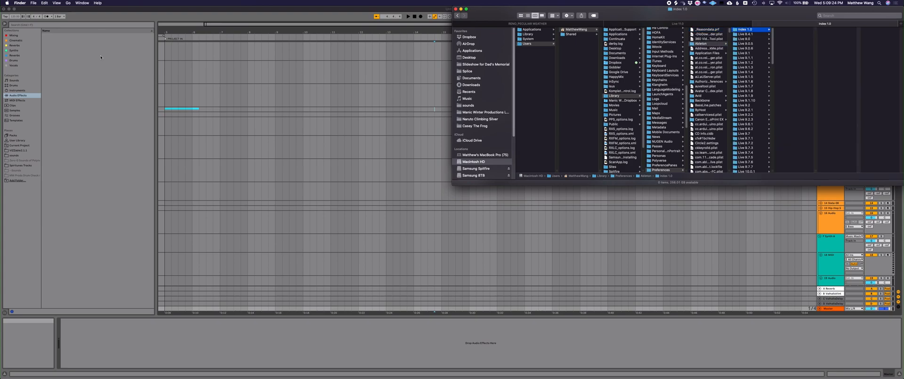
click(747, 39)
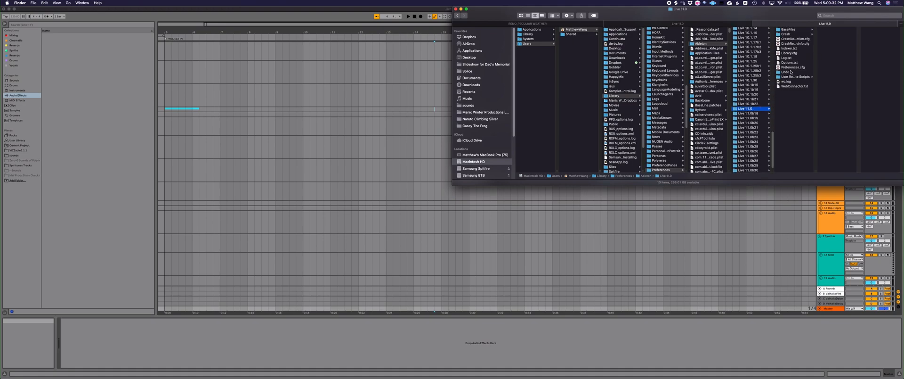
click(789, 62)
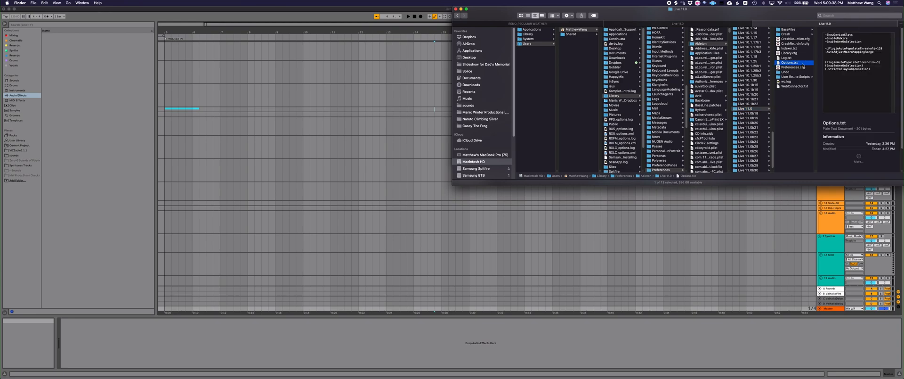
- Read Options.txt in TextEdit showing -EnableReWire and -EnableArmOnSelection, then return to Live
double_click(789, 62)
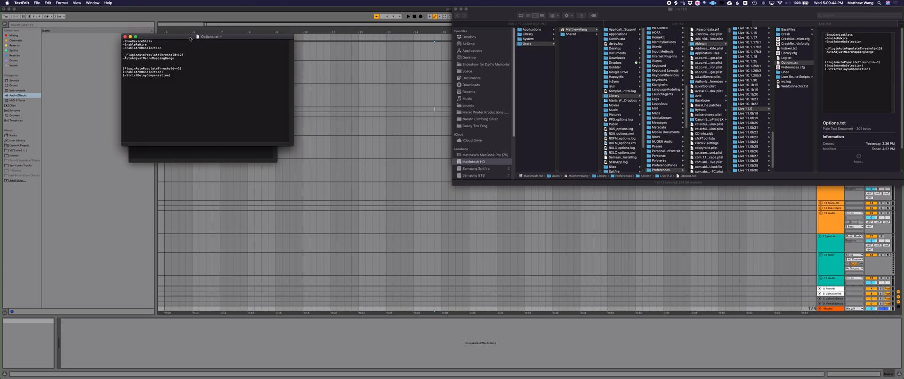
drag(123, 40, 161, 48)
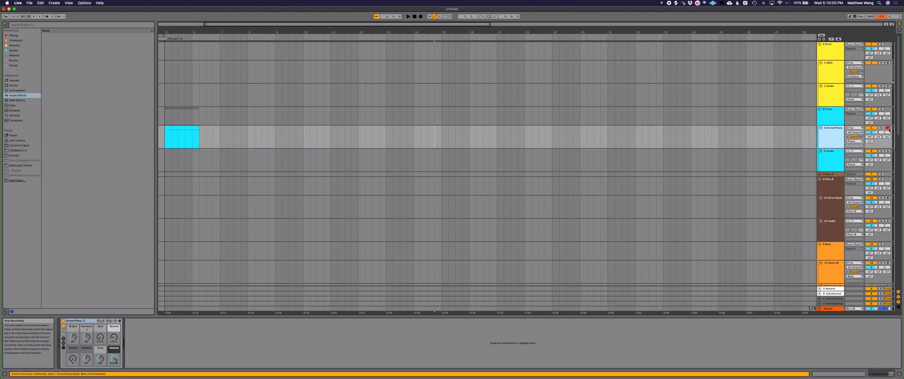
mouse_move(822, 140)
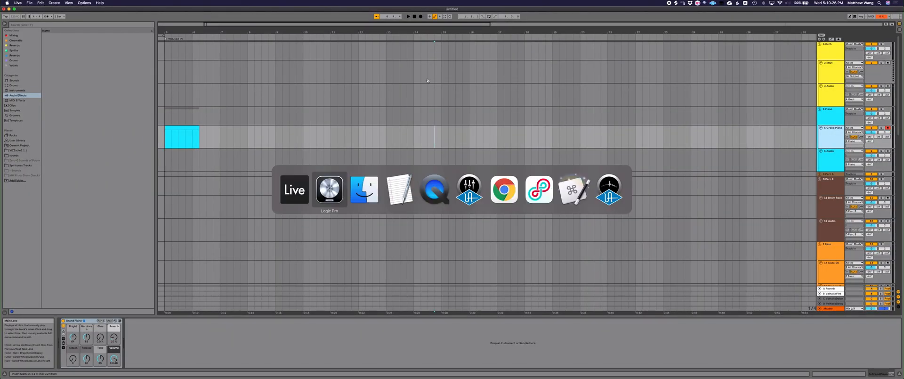
- Locate the cyan MIDI clip on the Grand Piano track and bring up its Clip View note editor
click(329, 190)
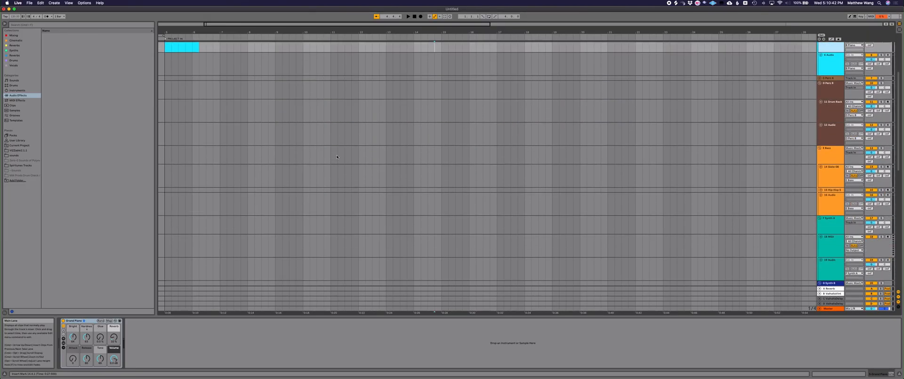
scroll(down, 3)
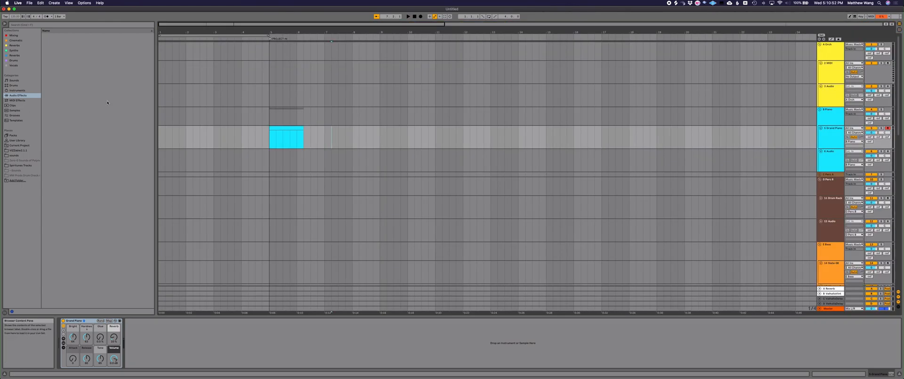
double_click(286, 137)
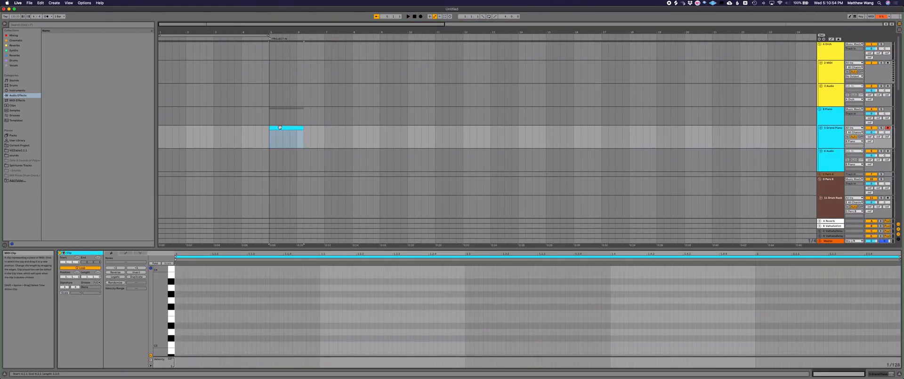